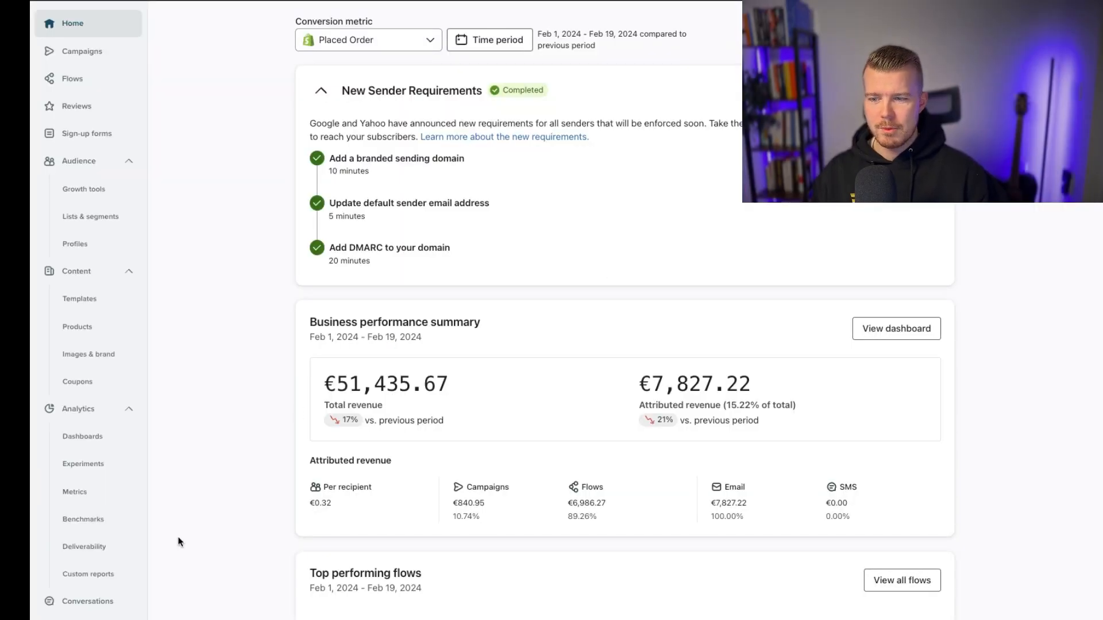
{"action": "mouse_move", "coordinate": [265, 567]}
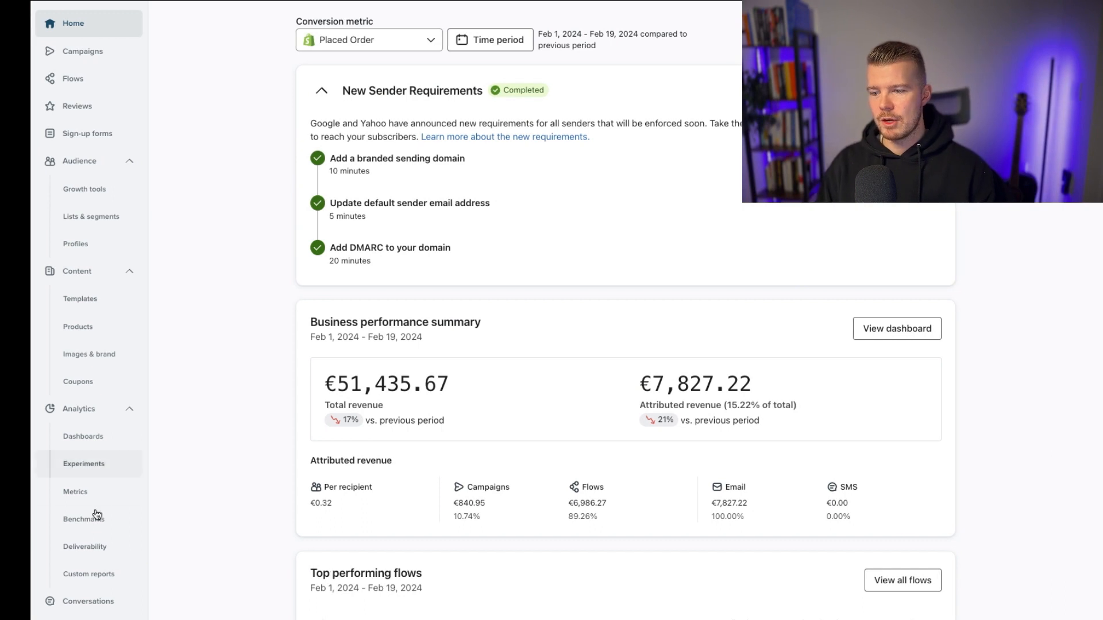
- Open the Deliverability score page and review key metrics: 59.2% open rate, 1.58% unsubscribe rate
{"action": "left_click", "coordinate": [84, 546]}
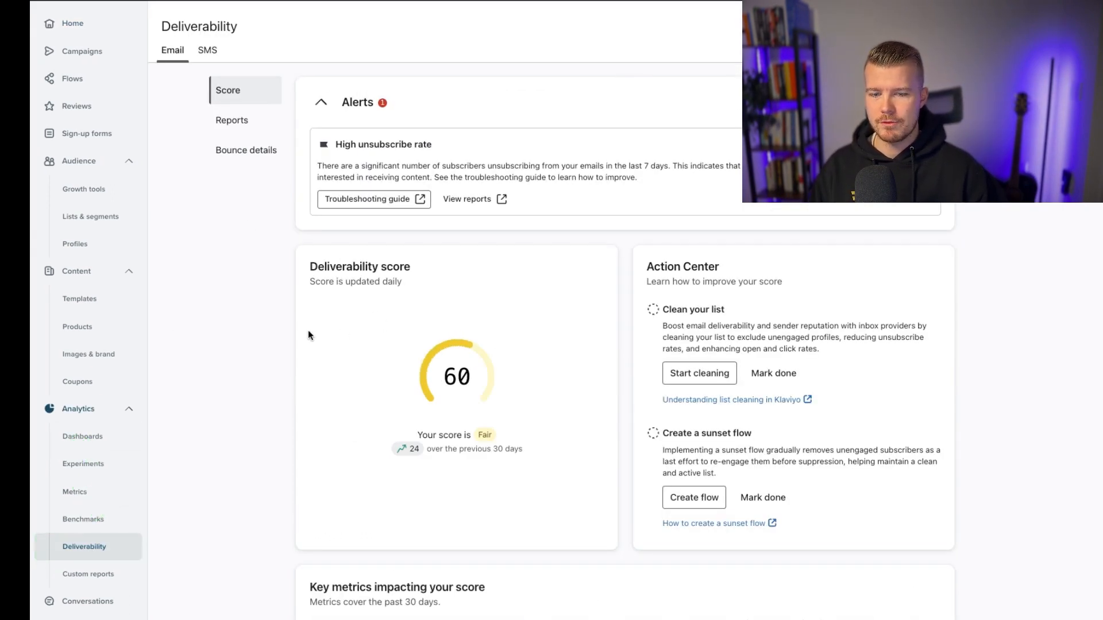
{"action": "scroll", "scroll_direction": "down", "scroll_amount": 3}
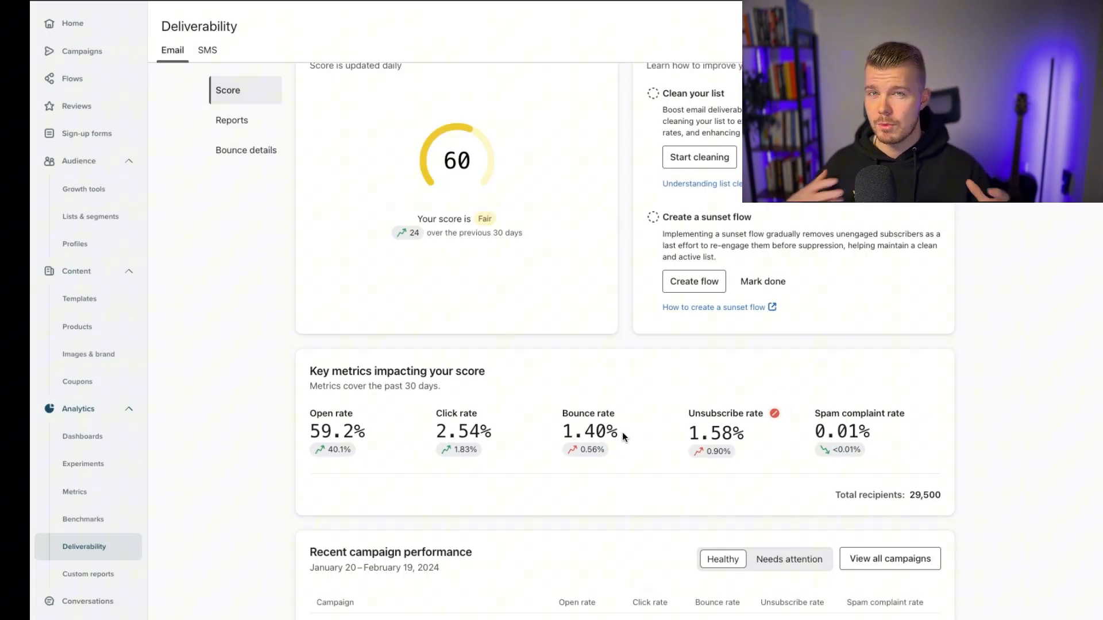
{"action": "mouse_move", "coordinate": [186, 243]}
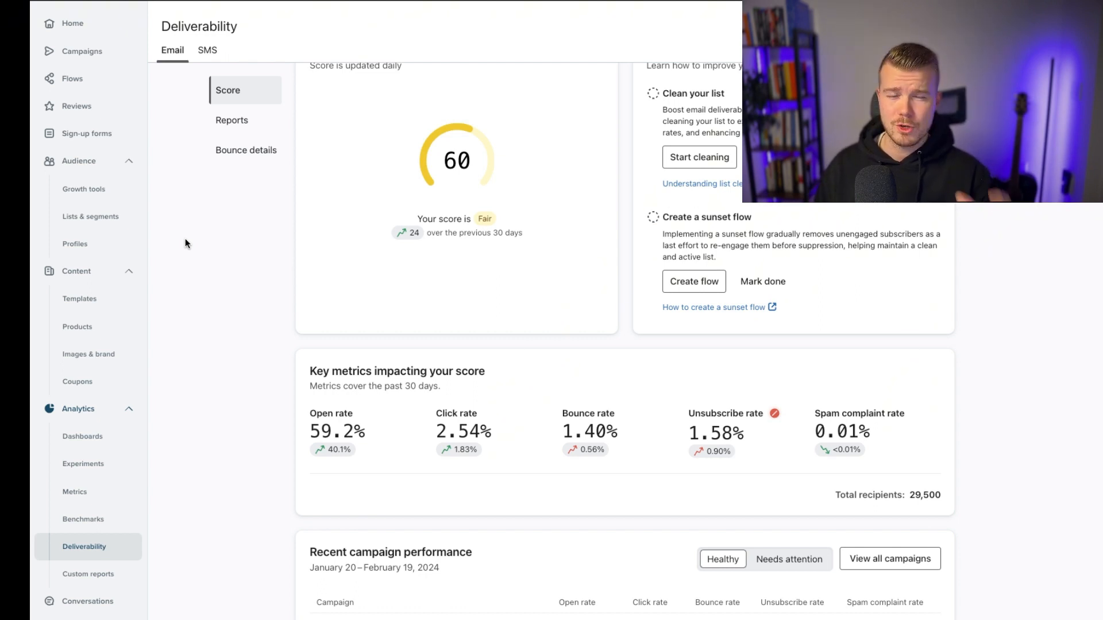
{"action": "mouse_move", "coordinate": [178, 529]}
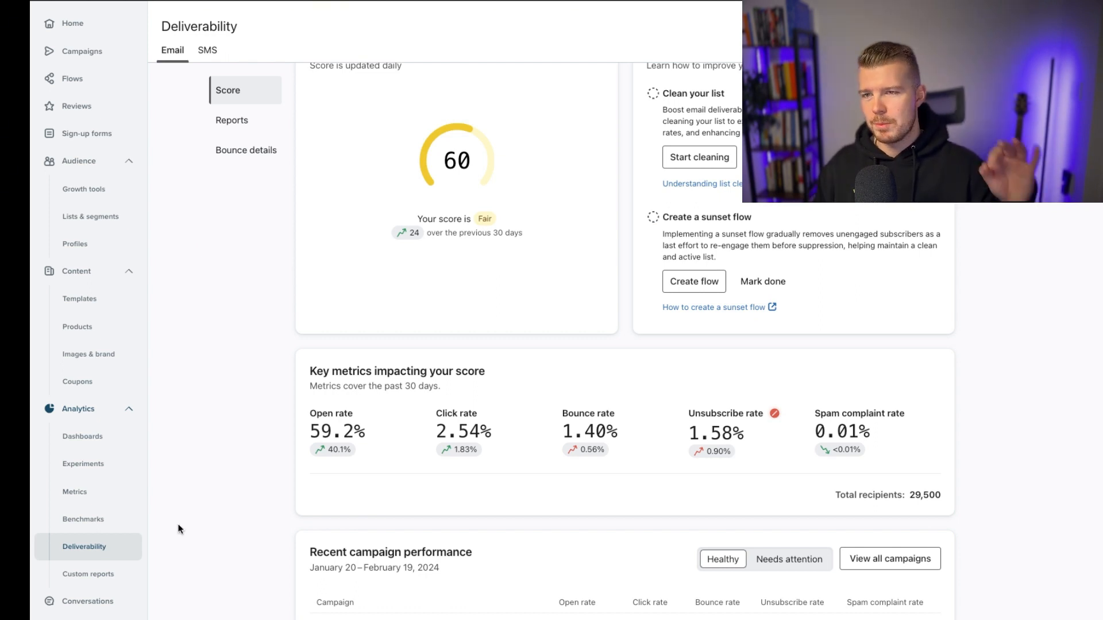
{"action": "scroll", "scroll_direction": "up", "scroll_amount": 3}
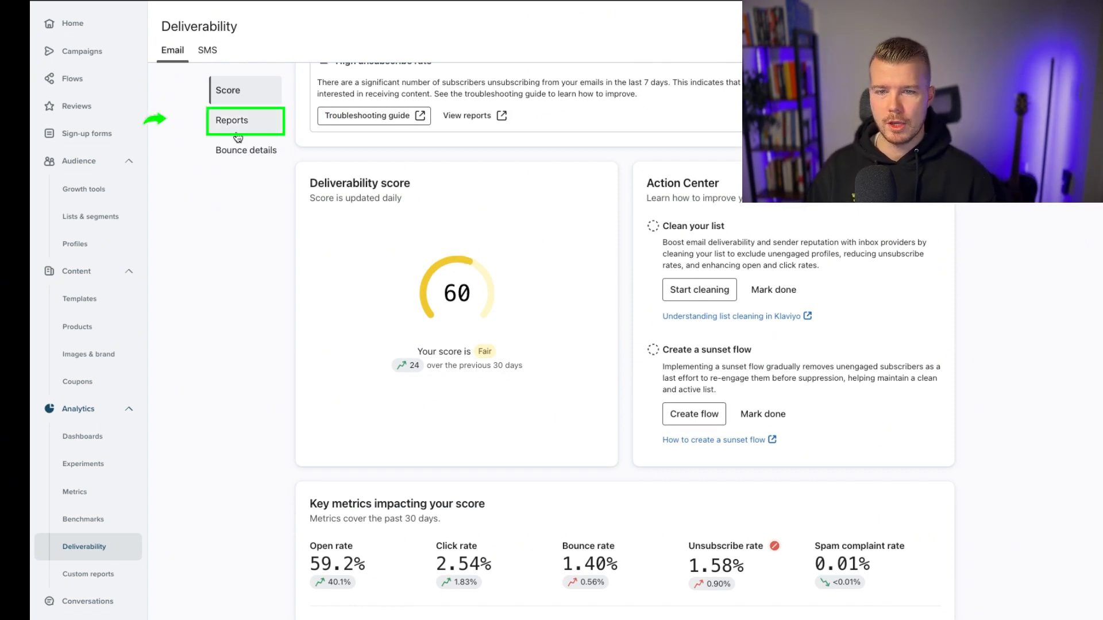
- View Deliverability Reports with send volume by inbox provider and engagement trend charts
{"action": "left_click", "coordinate": [244, 120]}
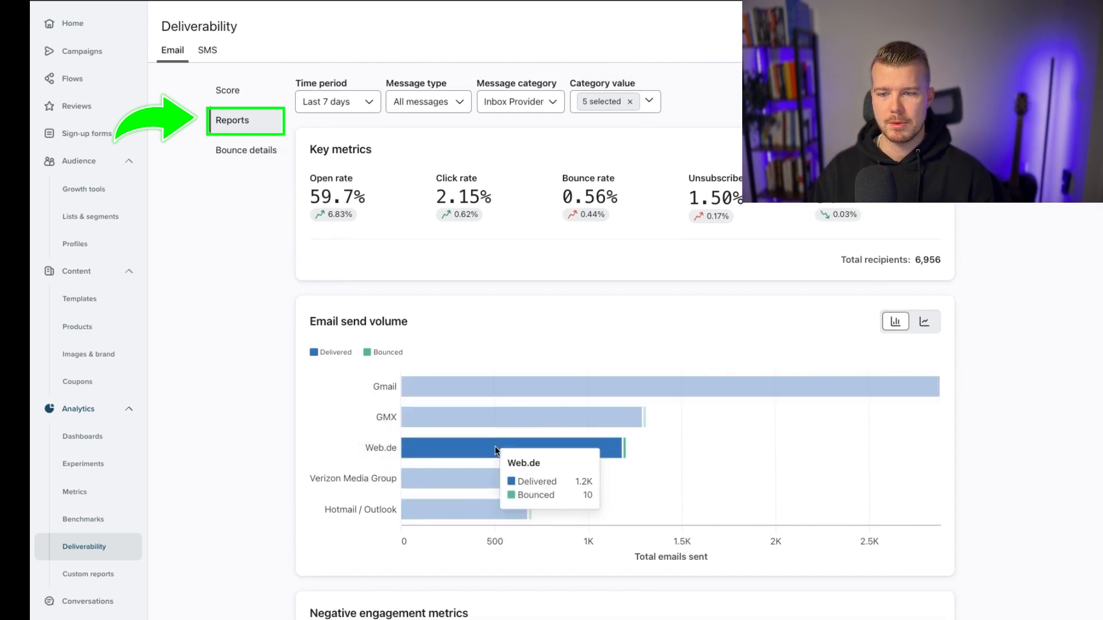
{"action": "mouse_move", "coordinate": [343, 73]}
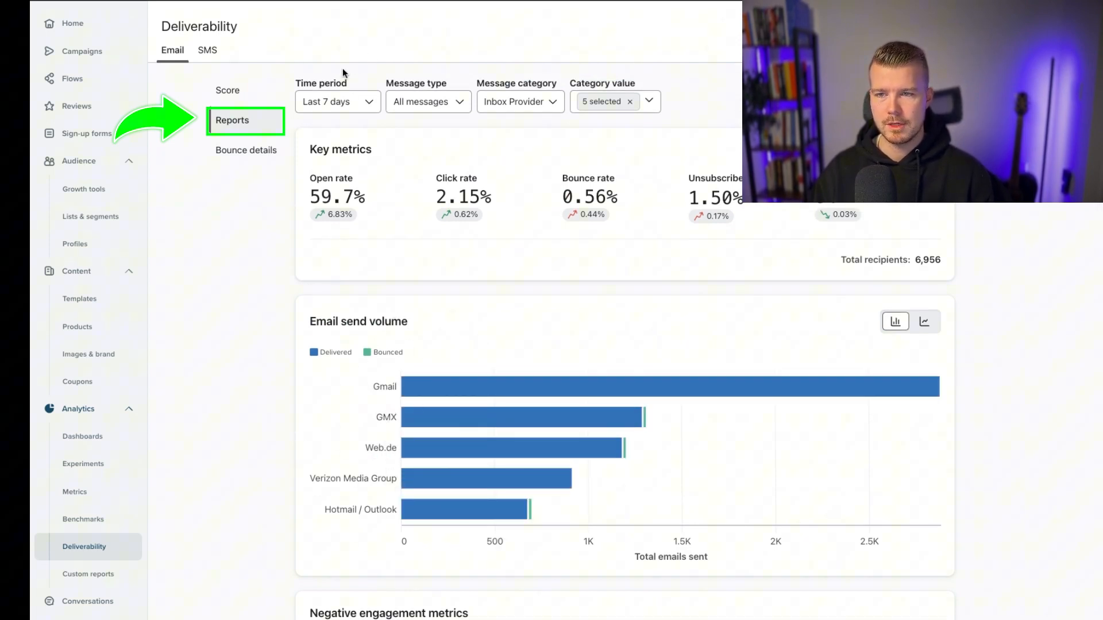
{"action": "scroll", "scroll_direction": "down", "scroll_amount": 3}
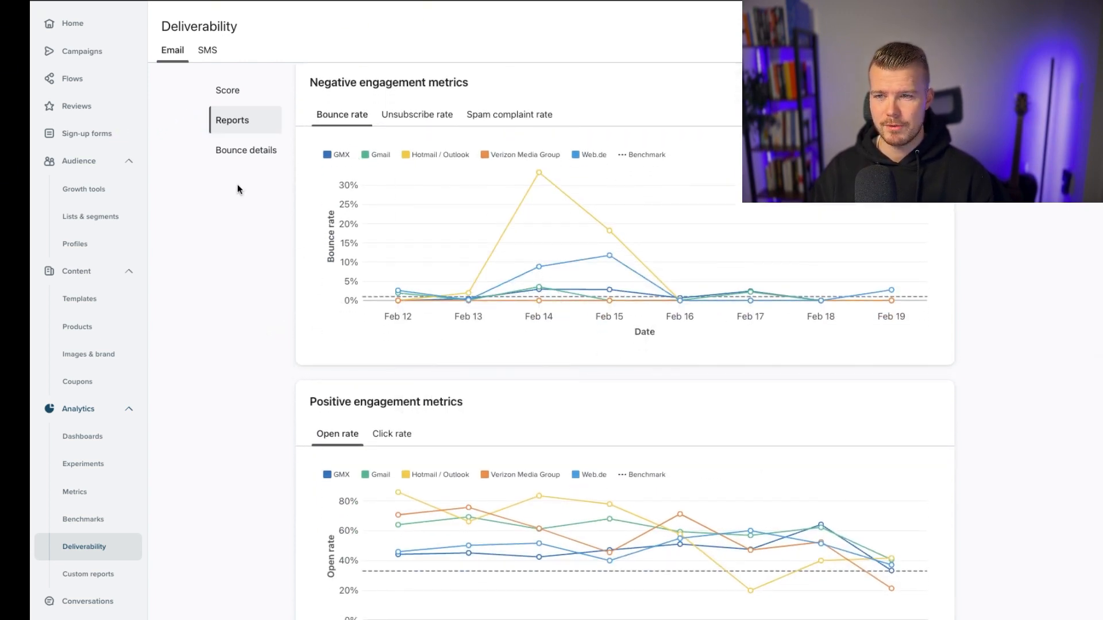
- Review Bounce details: top bounce categories by provider and the bounce report led by T Online
{"action": "left_click", "coordinate": [245, 150]}
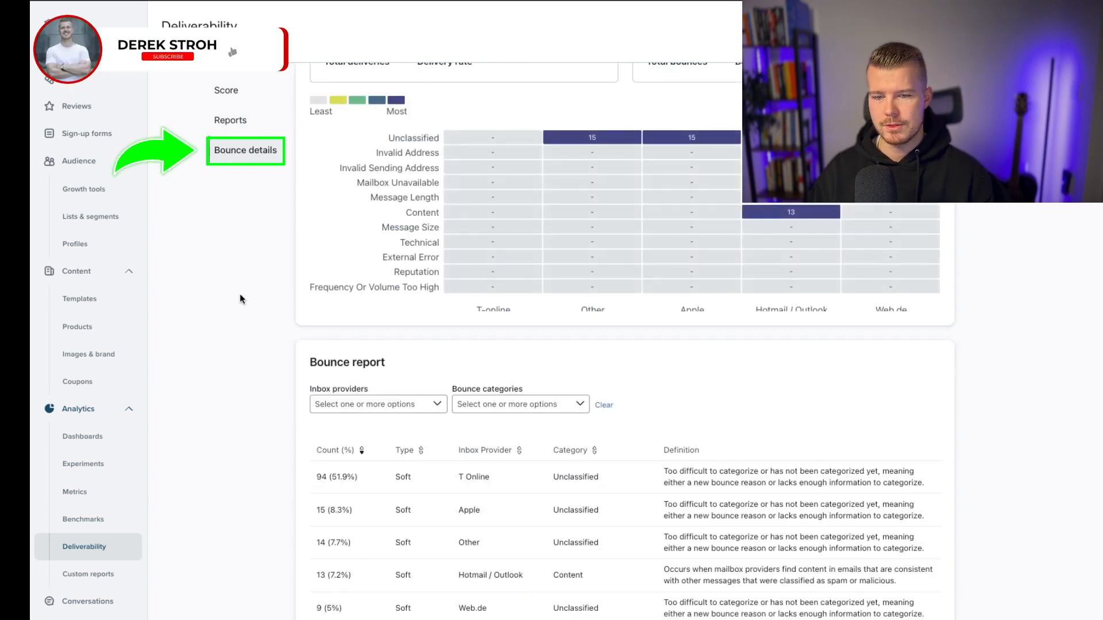
{"action": "scroll", "scroll_direction": "up", "scroll_amount": 3}
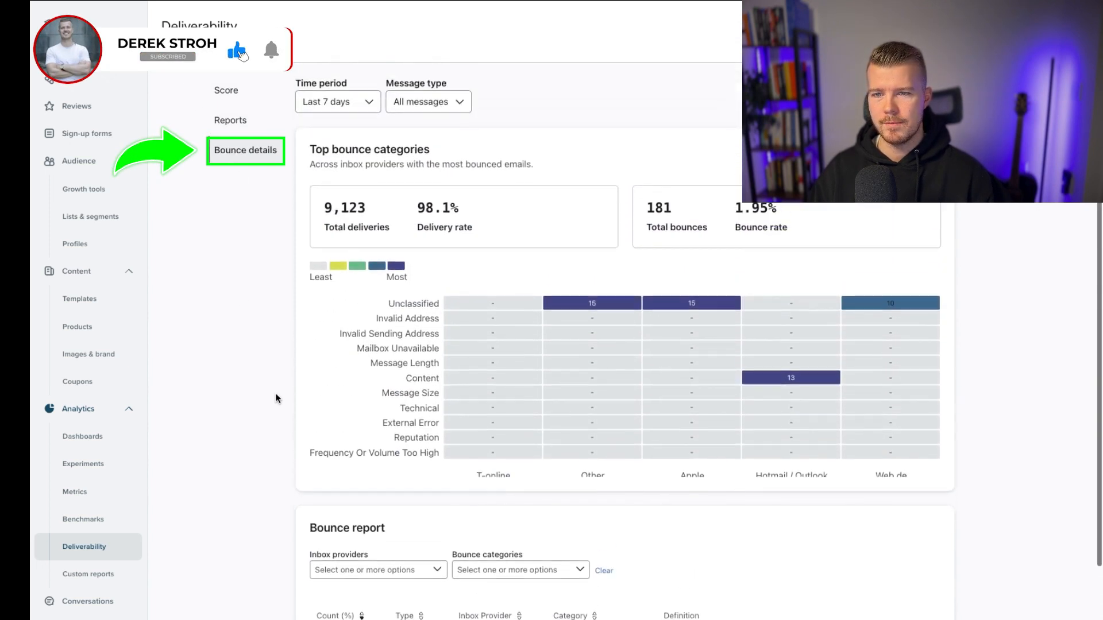
{"action": "mouse_move", "coordinate": [317, 380]}
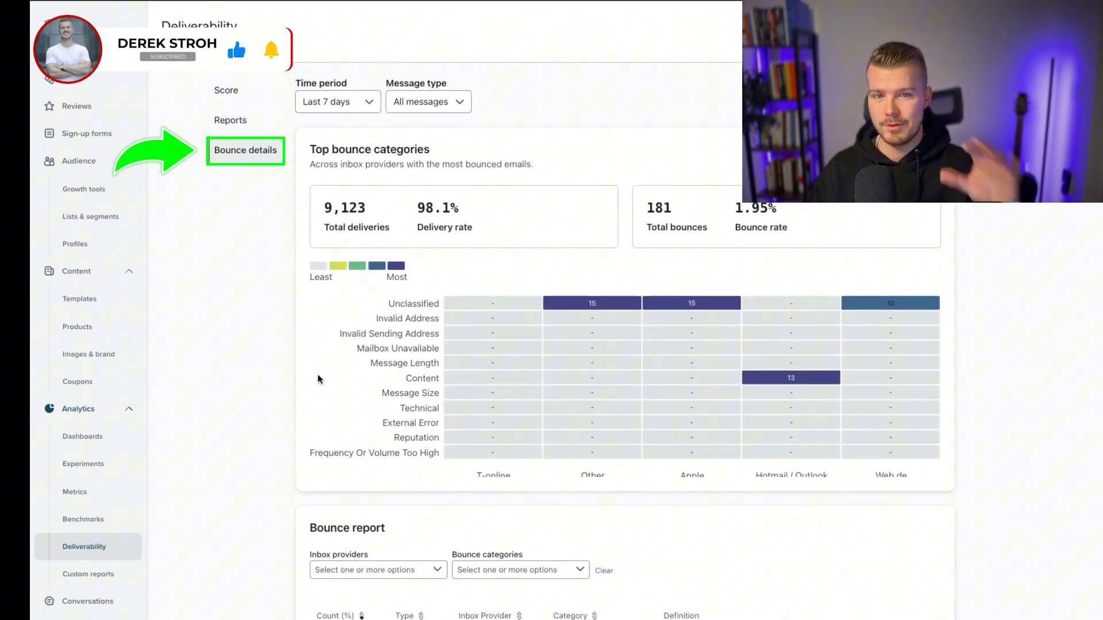
{"action": "scroll", "scroll_direction": "down", "scroll_amount": 3}
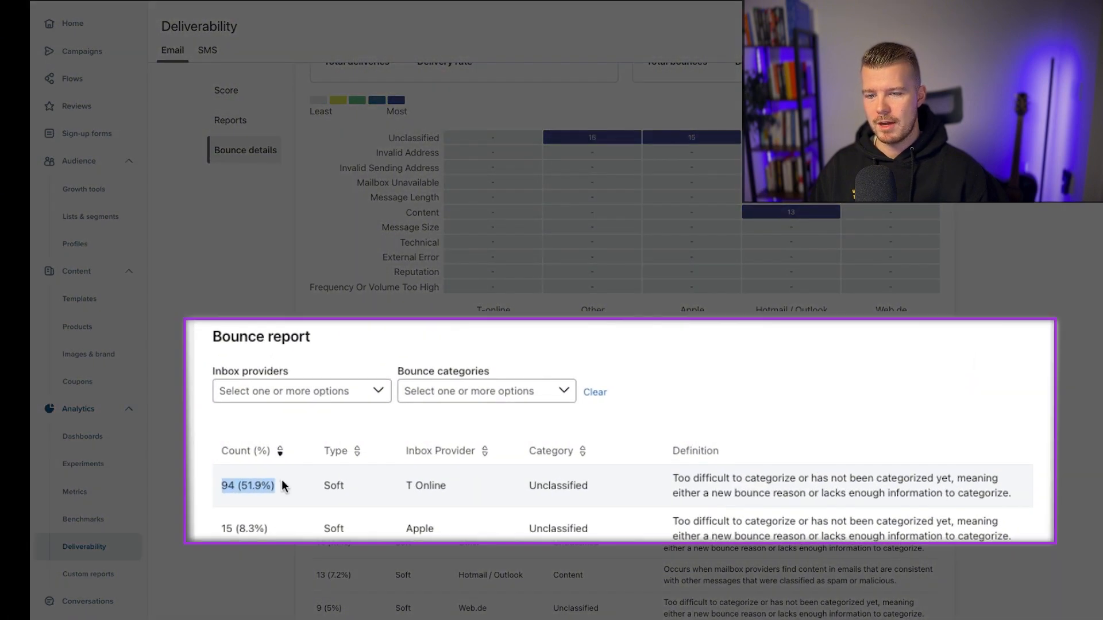
{"action": "mouse_move", "coordinate": [404, 490]}
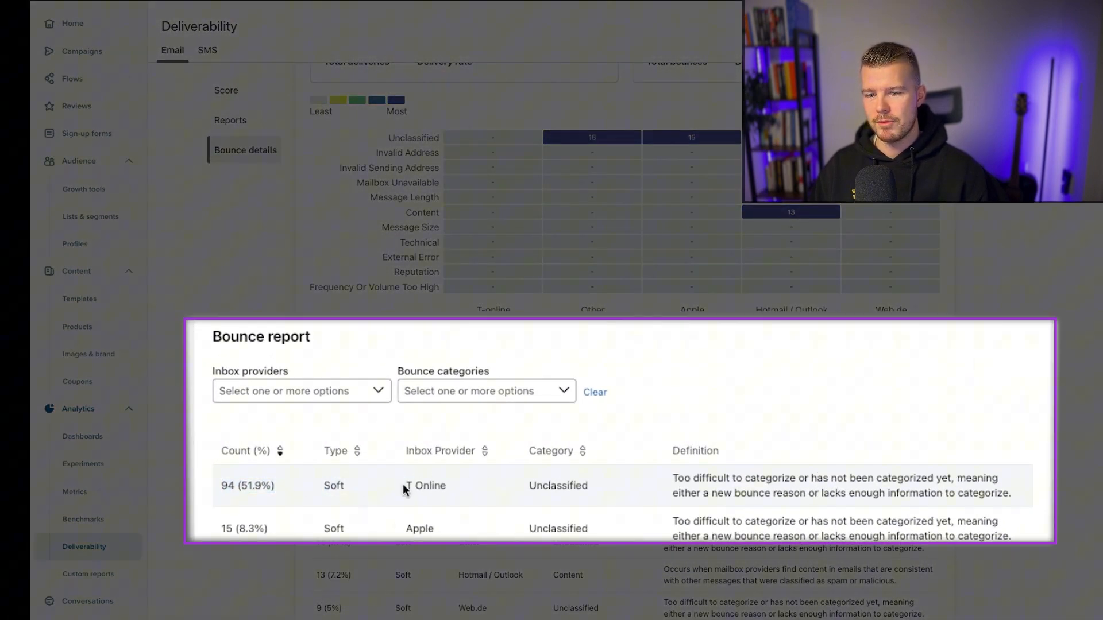
{"action": "double_click", "coordinate": [425, 485]}
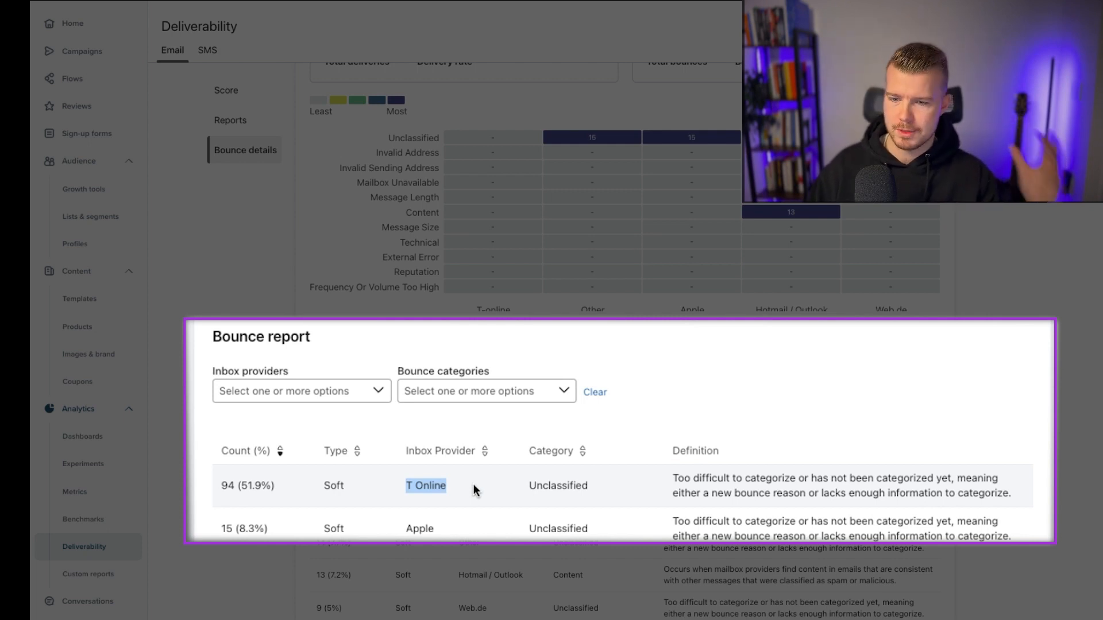
{"action": "mouse_move", "coordinate": [407, 478]}
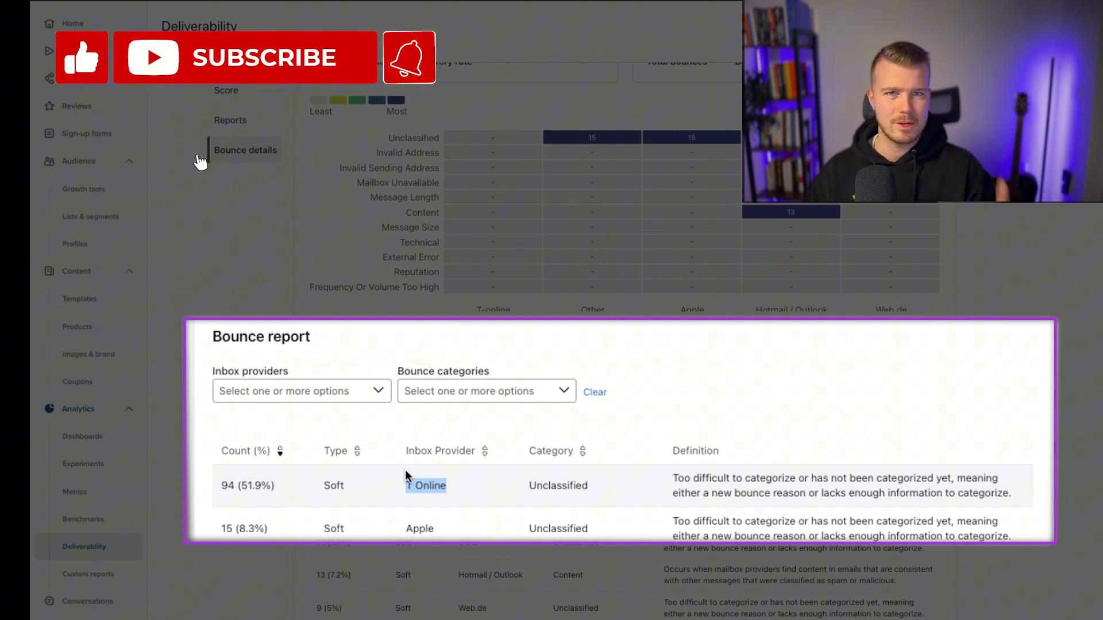
{"action": "mouse_move", "coordinate": [471, 190]}
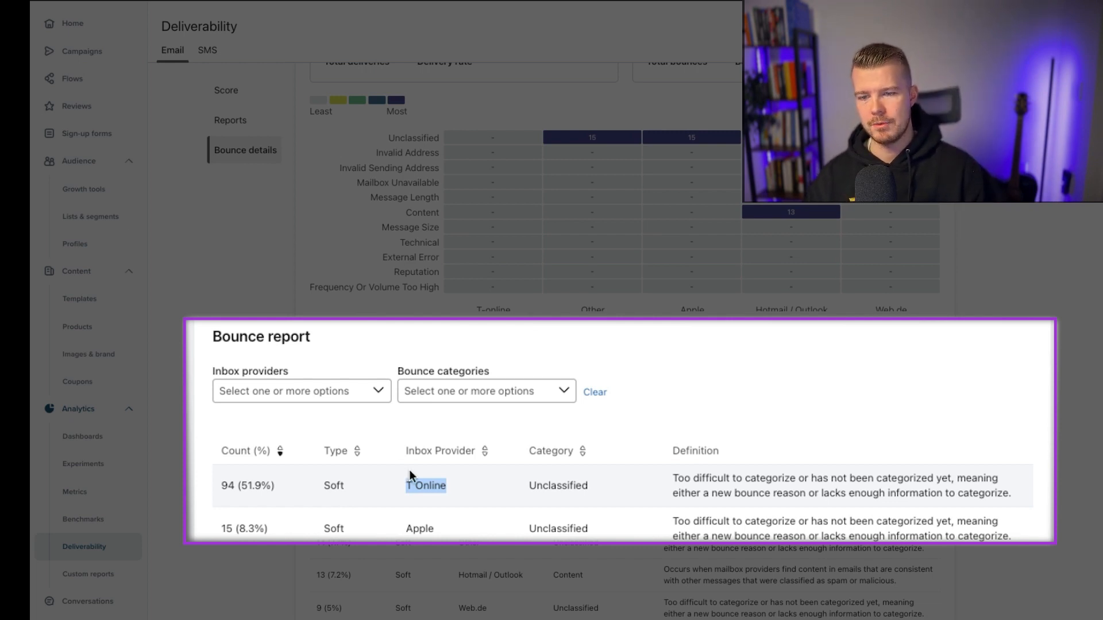
{"action": "mouse_move", "coordinate": [400, 495]}
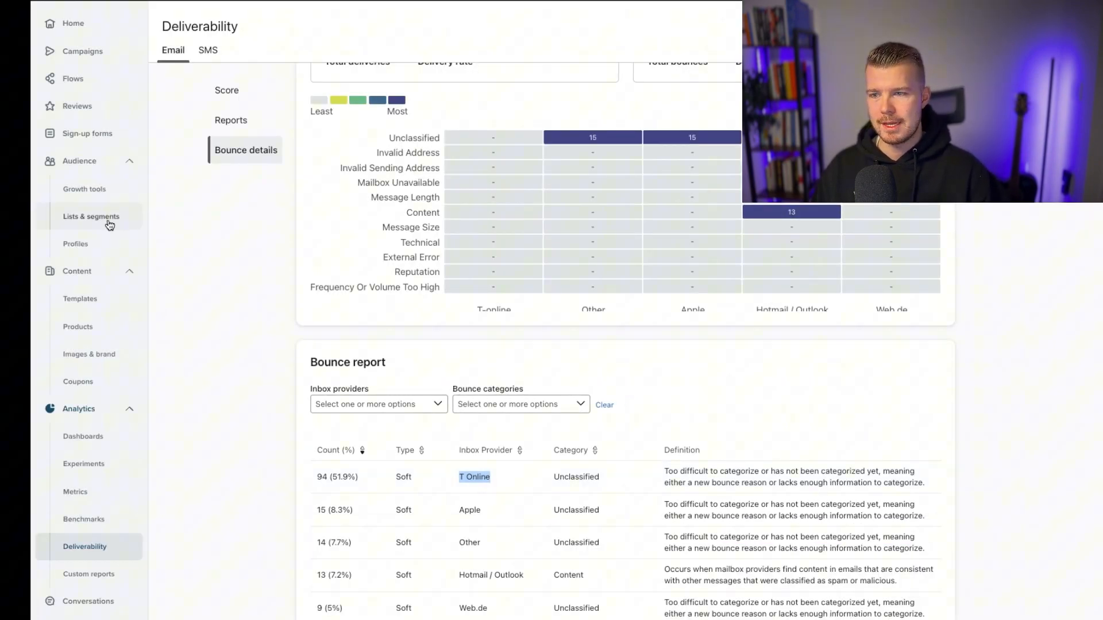
{"action": "left_click", "coordinate": [91, 216]}
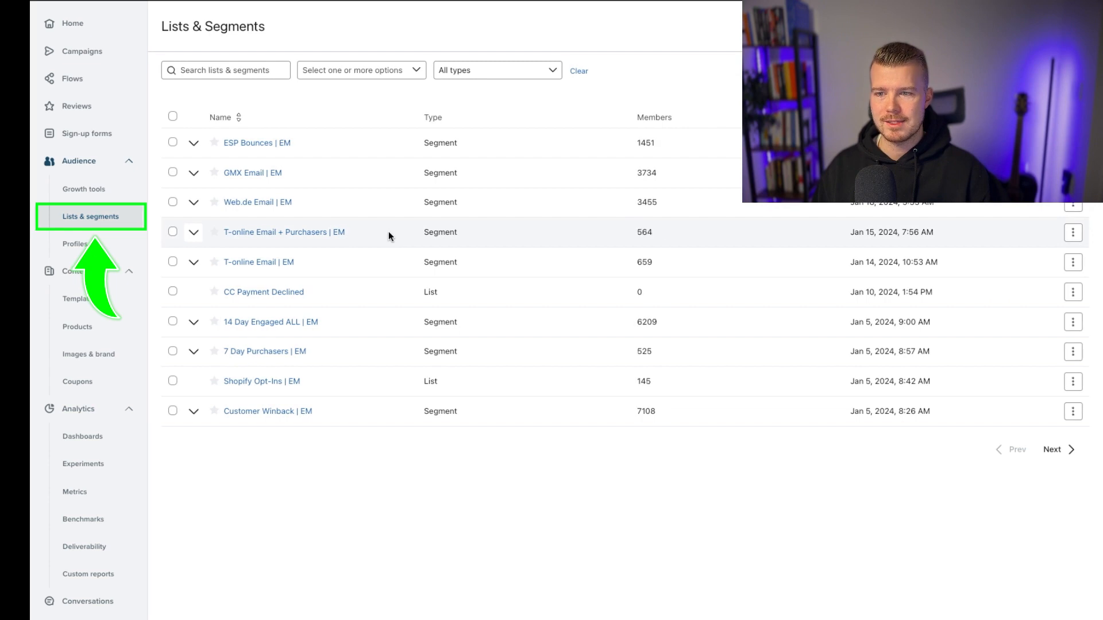
{"action": "mouse_move", "coordinate": [259, 262]}
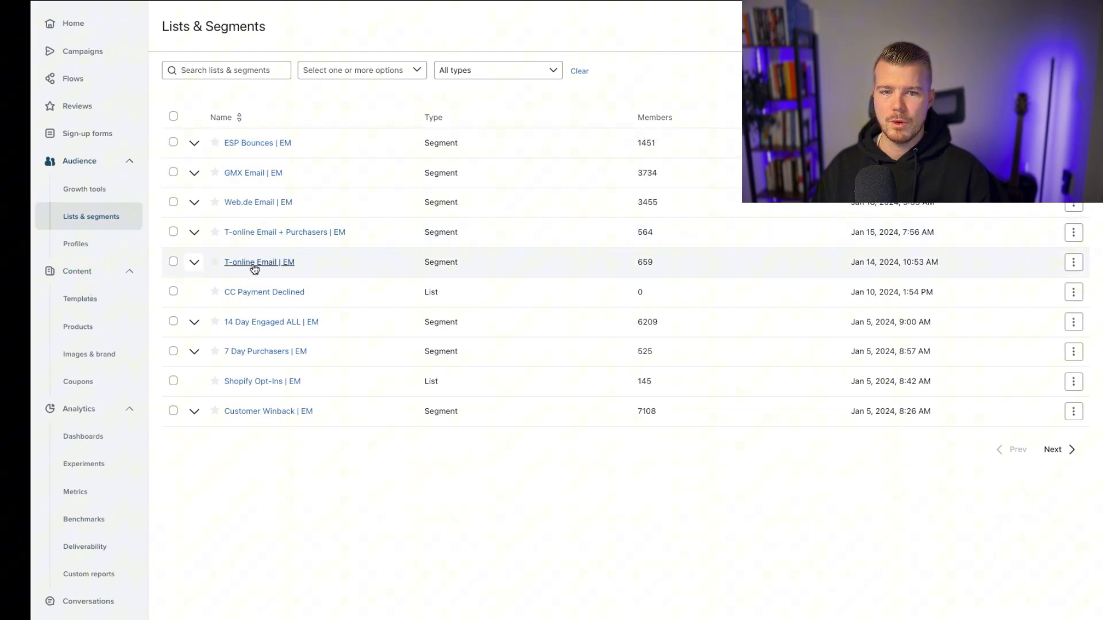
{"action": "left_click", "coordinate": [259, 262]}
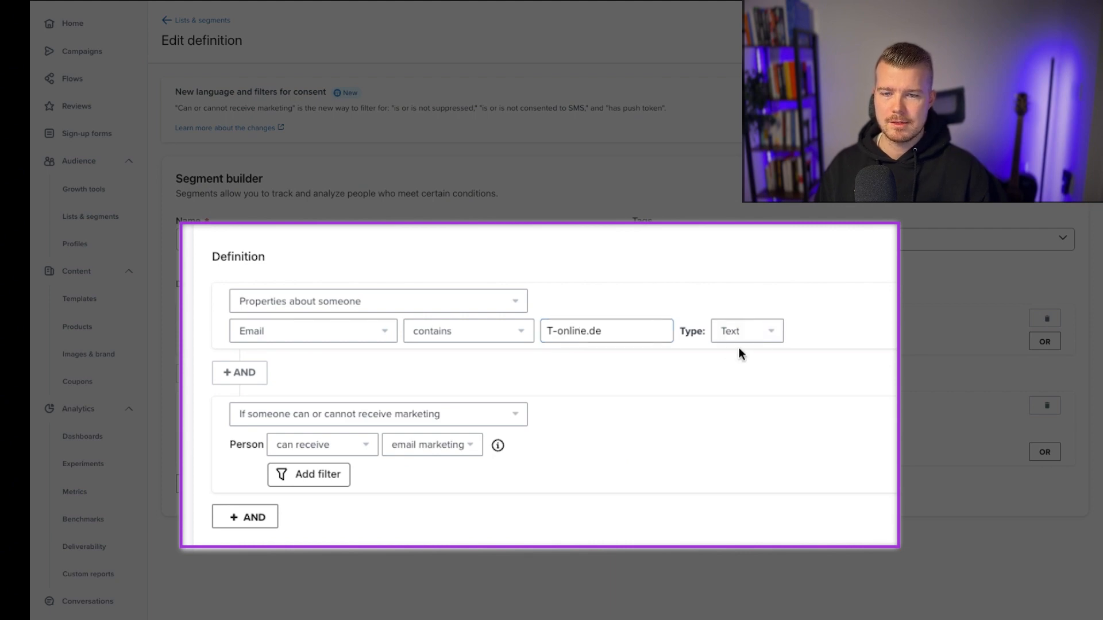
{"action": "mouse_move", "coordinate": [404, 398]}
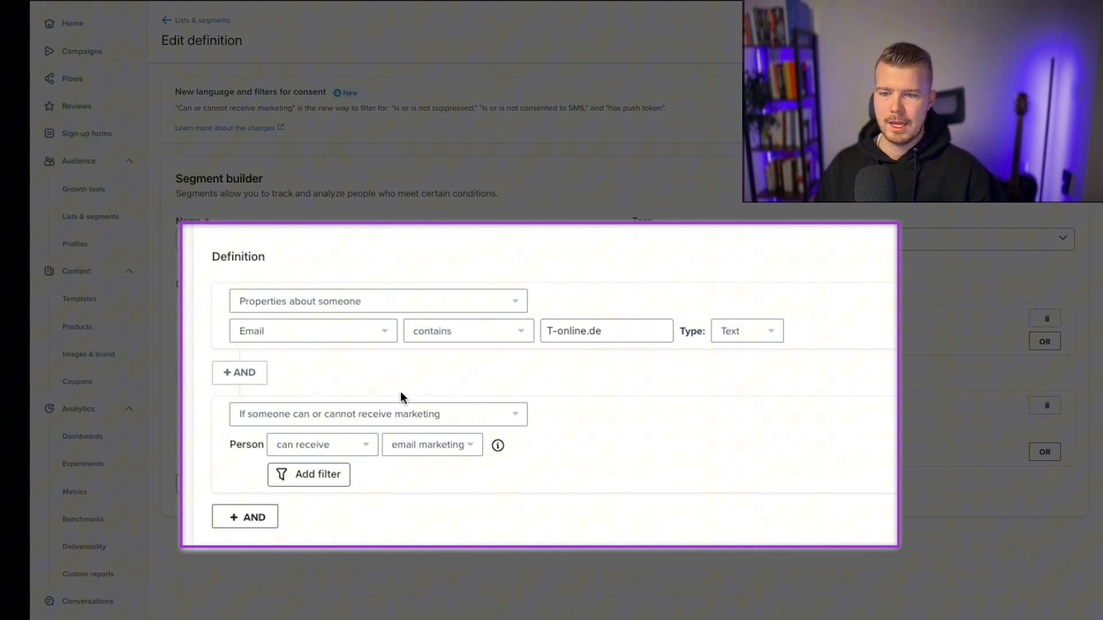
{"action": "mouse_move", "coordinate": [511, 266]}
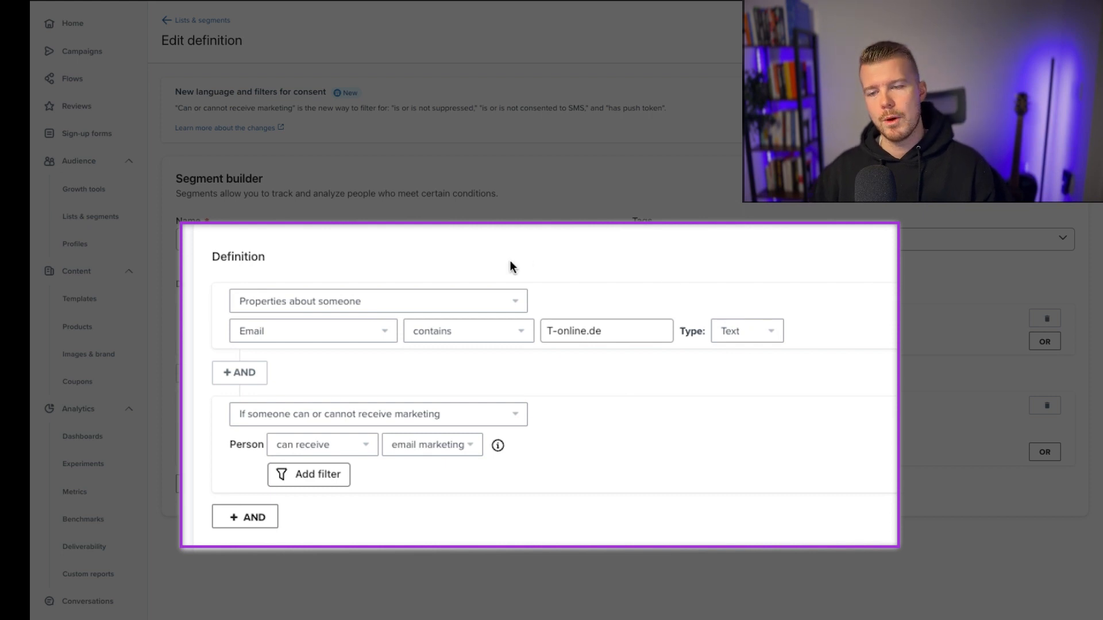
{"action": "mouse_move", "coordinate": [512, 267]}
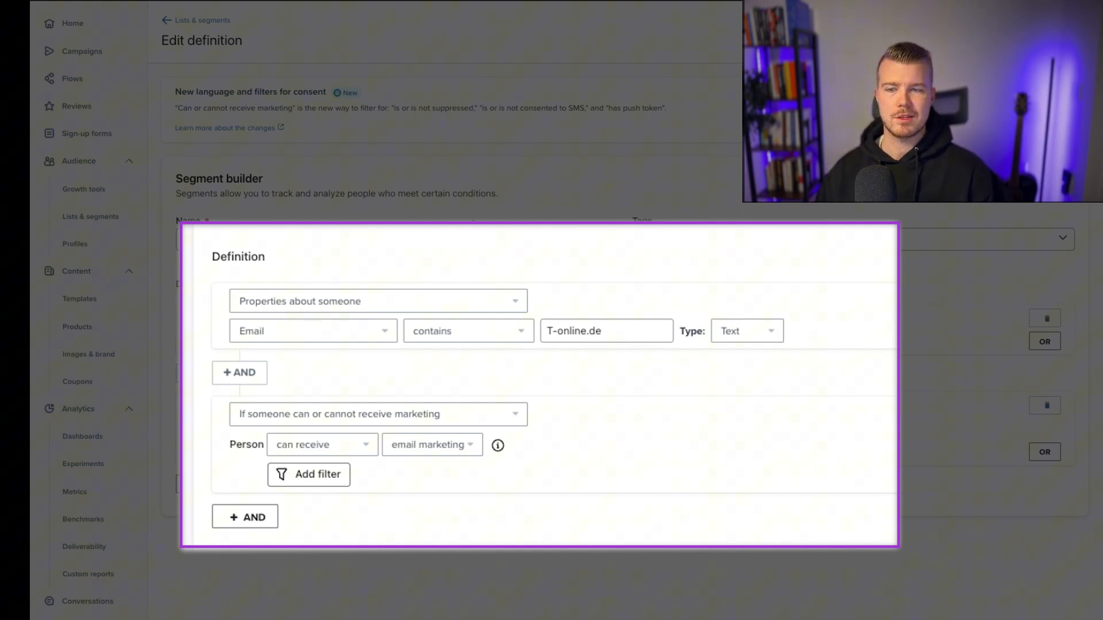
{"action": "mouse_move", "coordinate": [640, 314]}
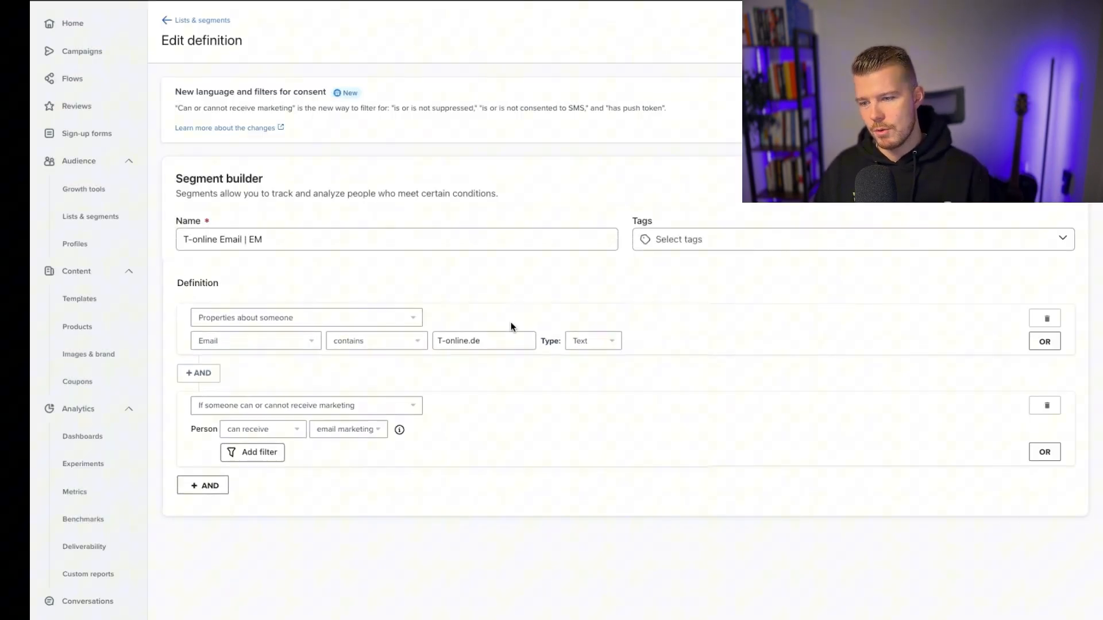
- Reopen Deliverability Bounce details and scroll to the bounce report showing T Online's 94 soft bounces
{"action": "left_click", "coordinate": [85, 548]}
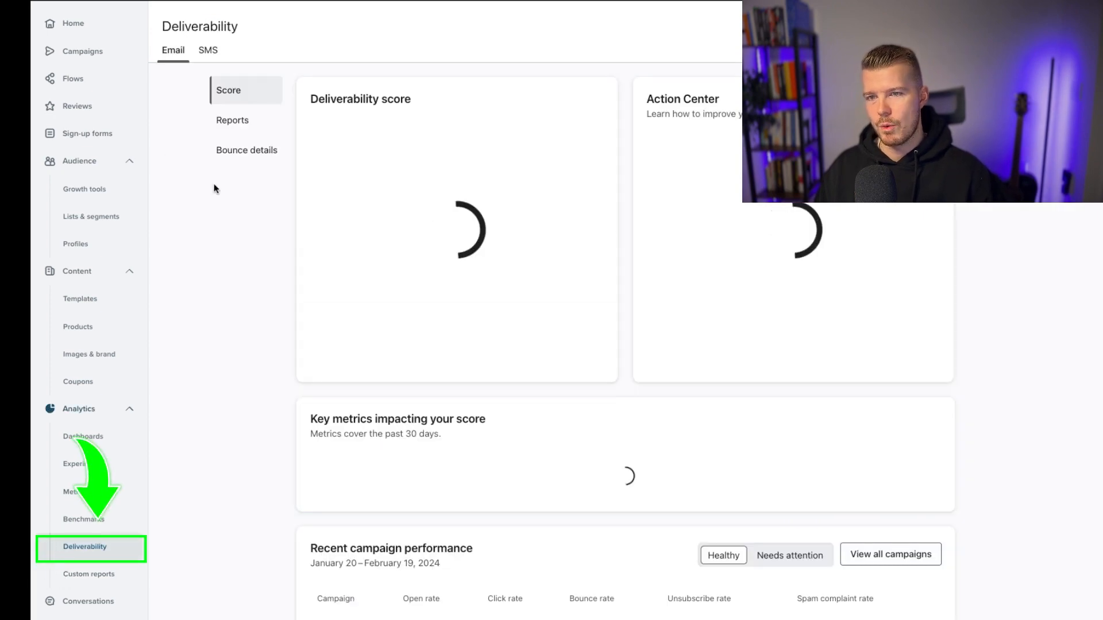
{"action": "left_click", "coordinate": [246, 150]}
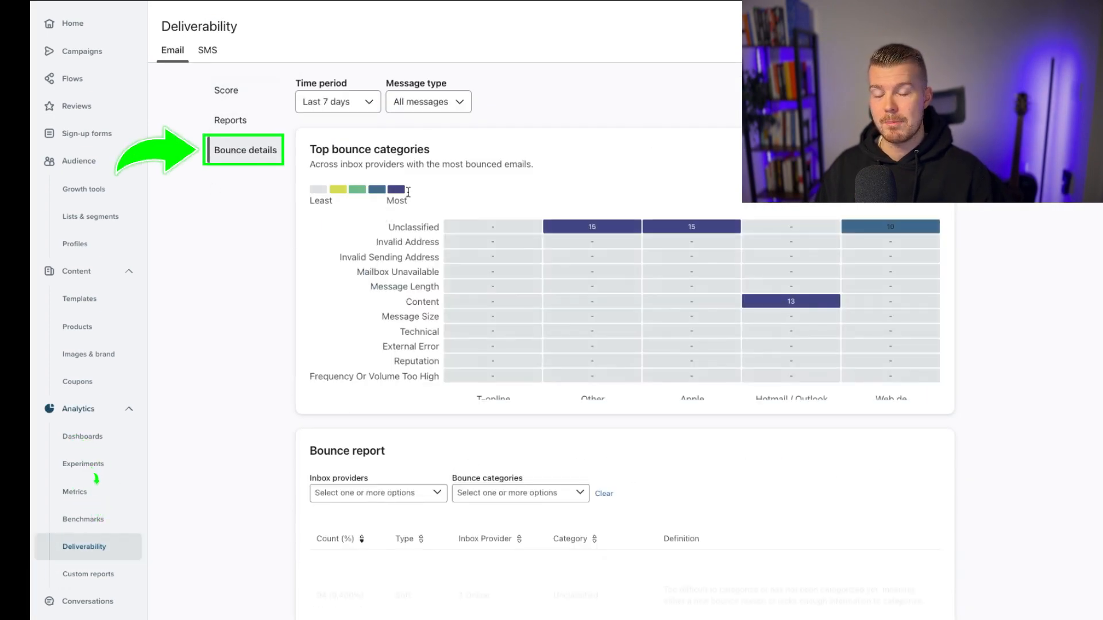
{"action": "scroll", "scroll_direction": "down", "scroll_amount": 3}
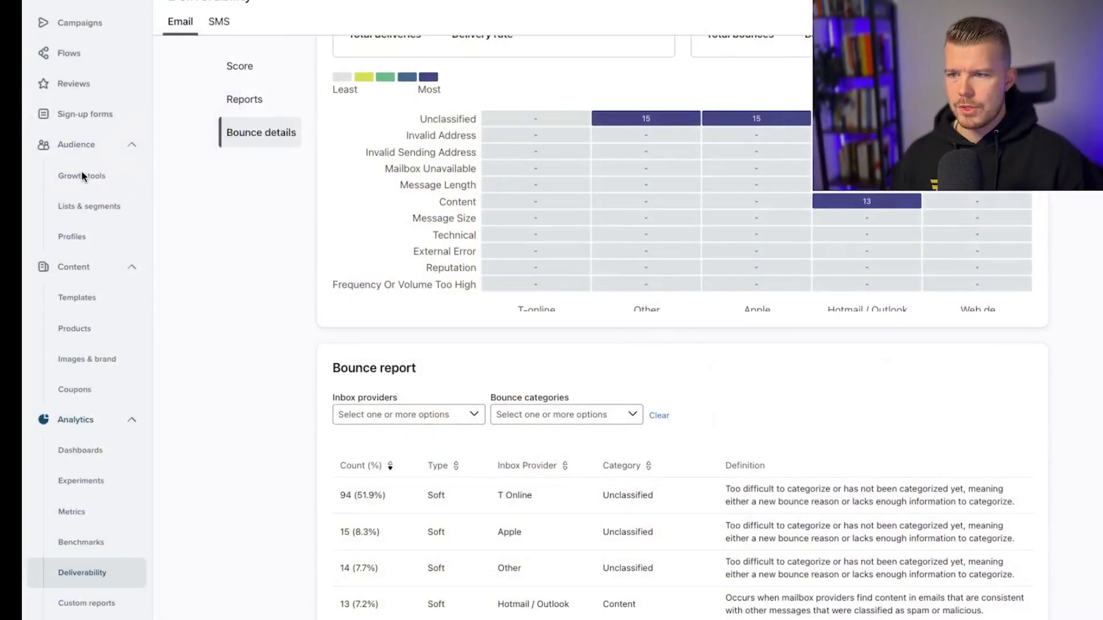
- From Lists & segments, open the 14 Day Engaged ALL | EM segment with 6,210 members
{"action": "left_click", "coordinate": [89, 206]}
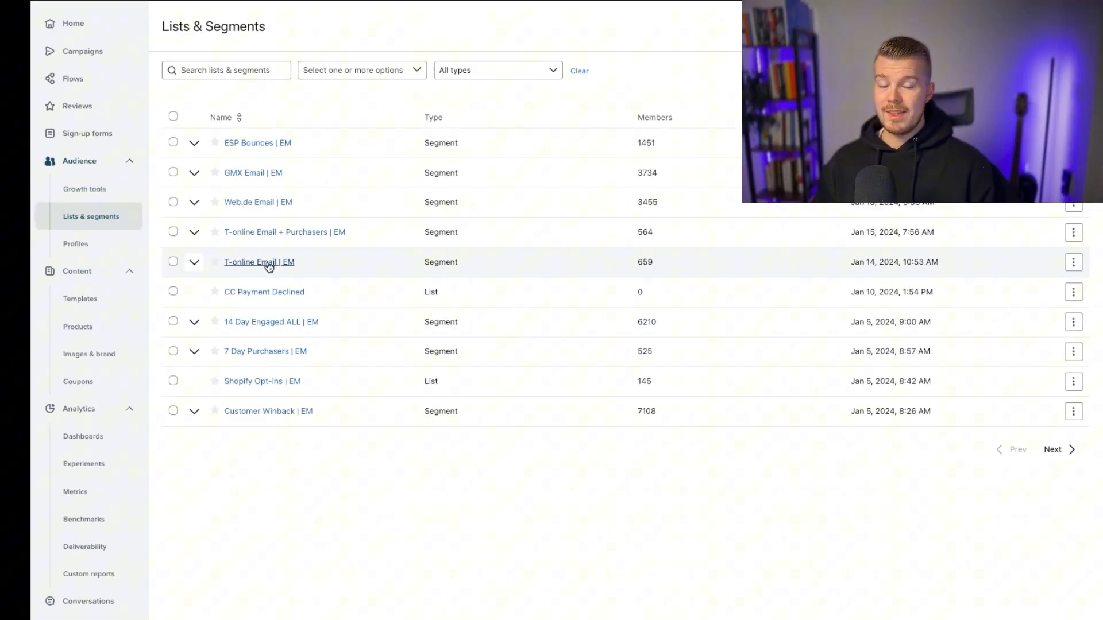
{"action": "mouse_move", "coordinate": [266, 266]}
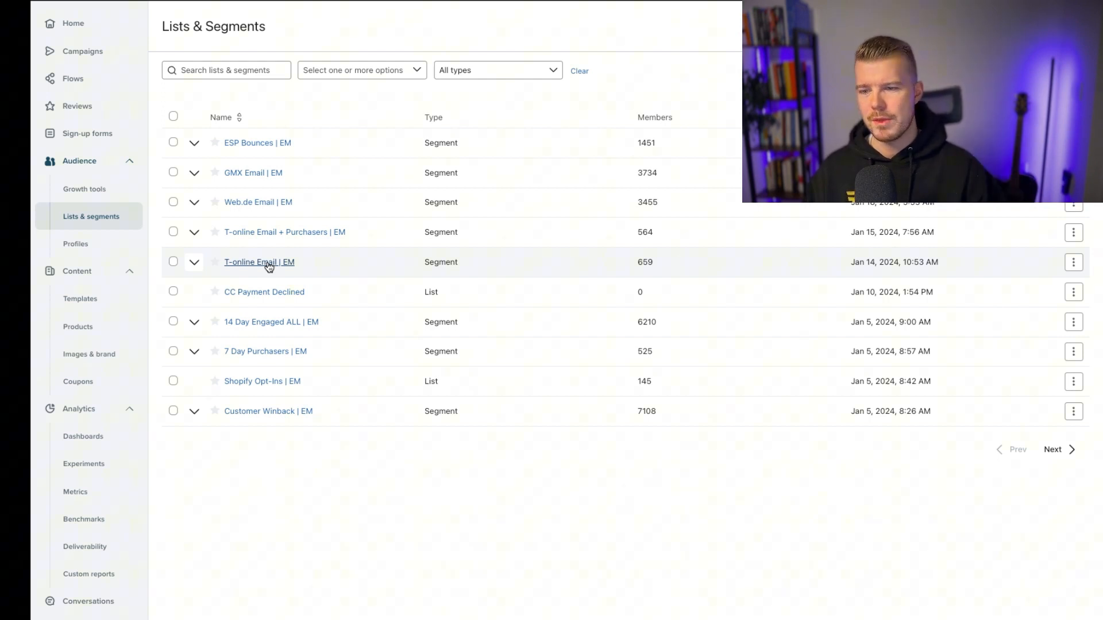
{"action": "mouse_move", "coordinate": [294, 326]}
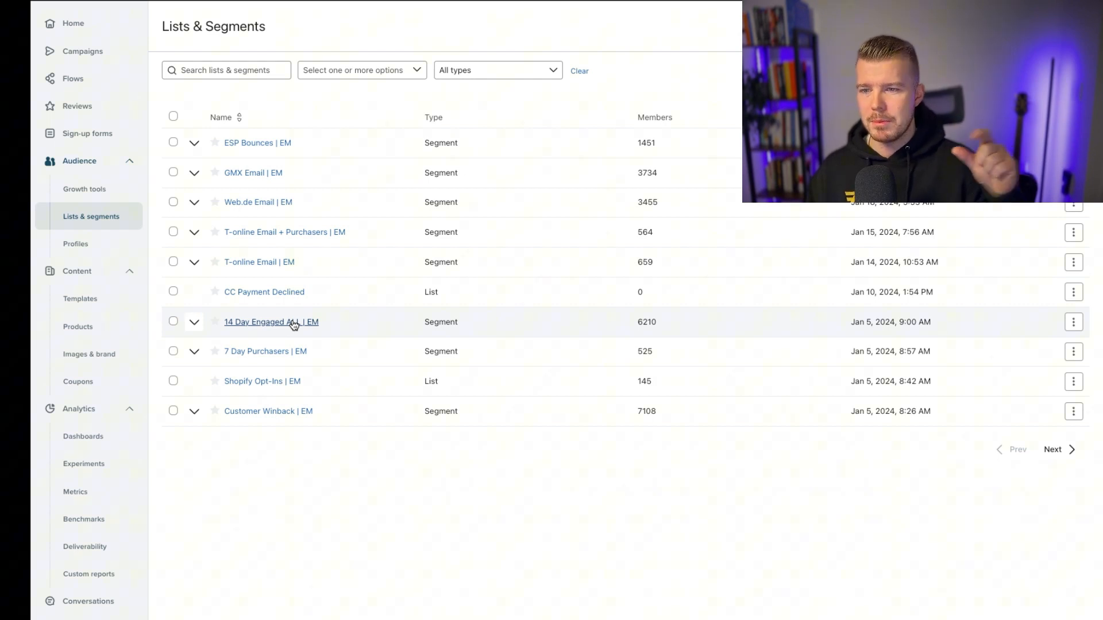
{"action": "left_click", "coordinate": [271, 321]}
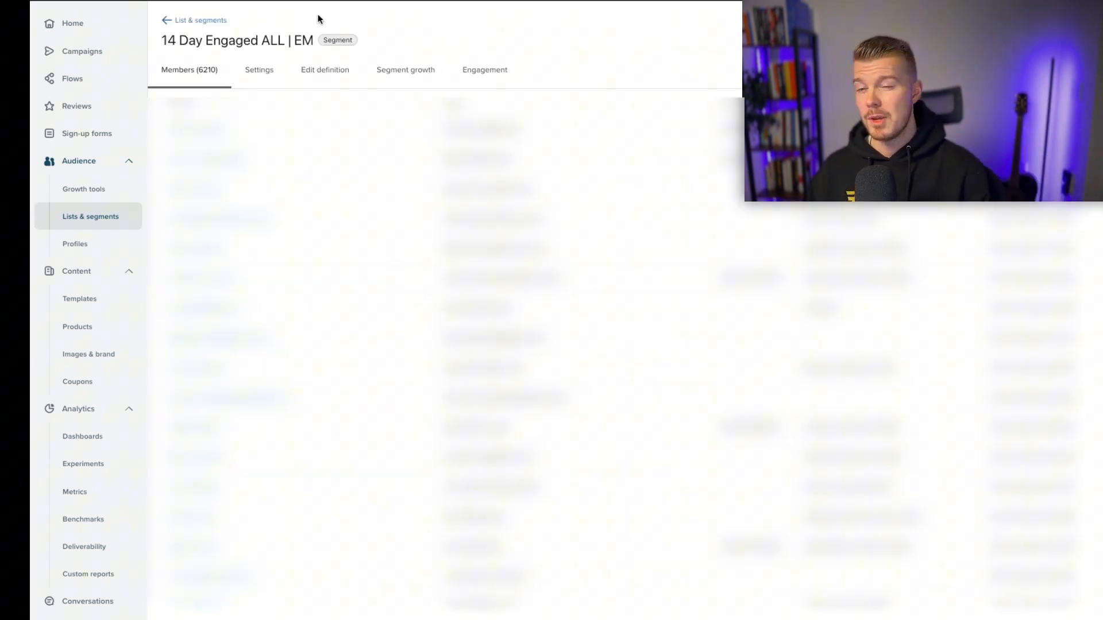
- Review the segment definition: active, clicked or opened email at least once in 14 days
{"action": "left_click", "coordinate": [324, 70]}
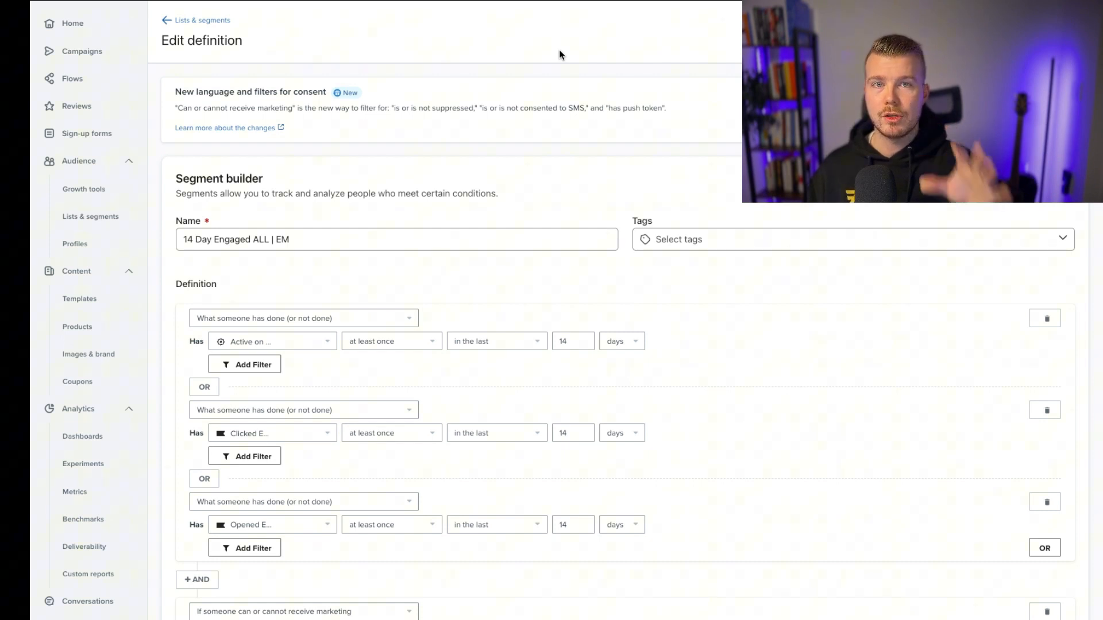
{"action": "scroll", "scroll_direction": "down", "scroll_amount": 3}
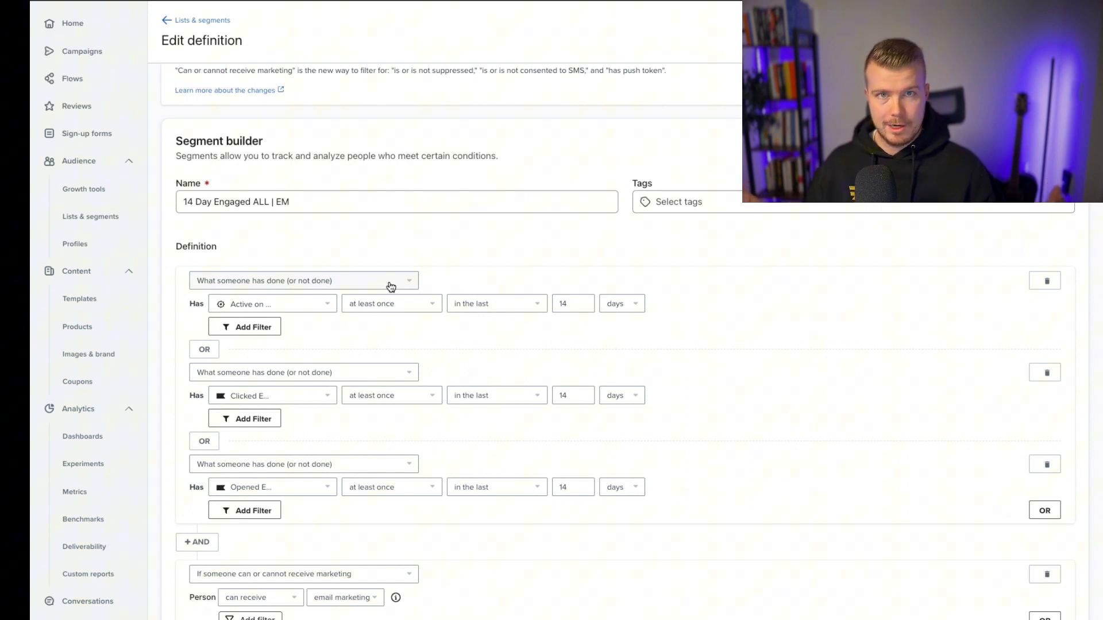
{"action": "left_click", "coordinate": [344, 202]}
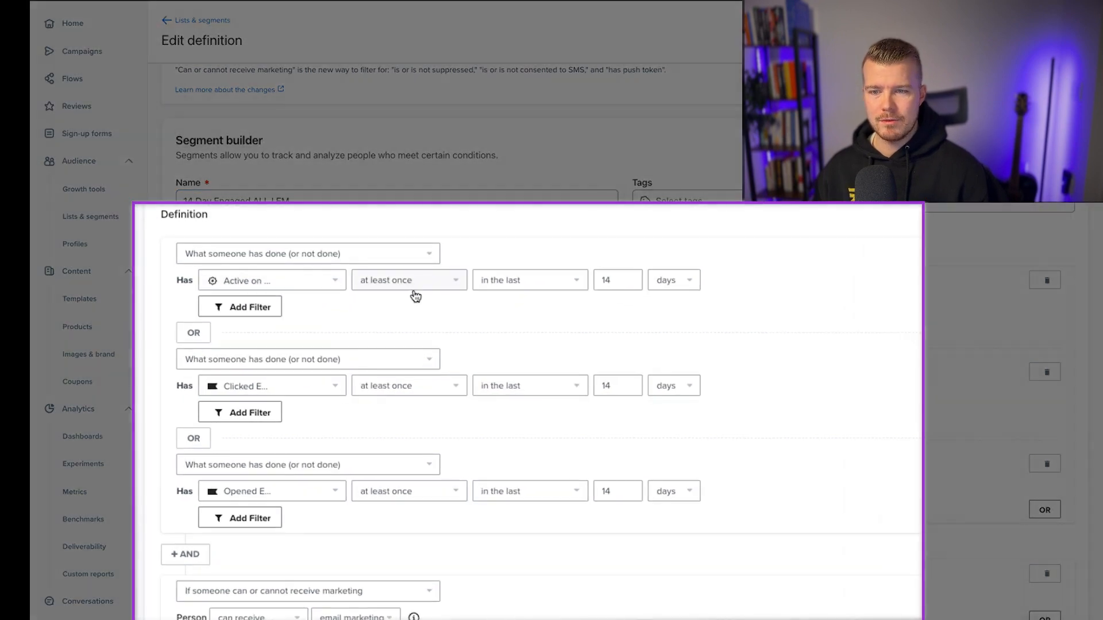
{"action": "mouse_move", "coordinate": [339, 392]}
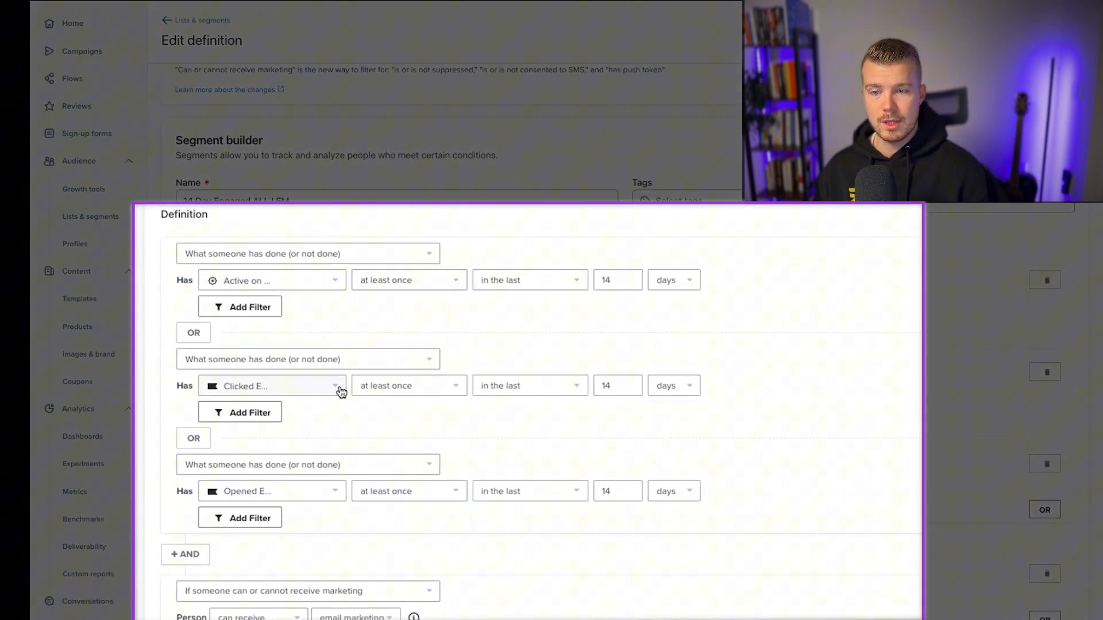
{"action": "mouse_move", "coordinate": [283, 505]}
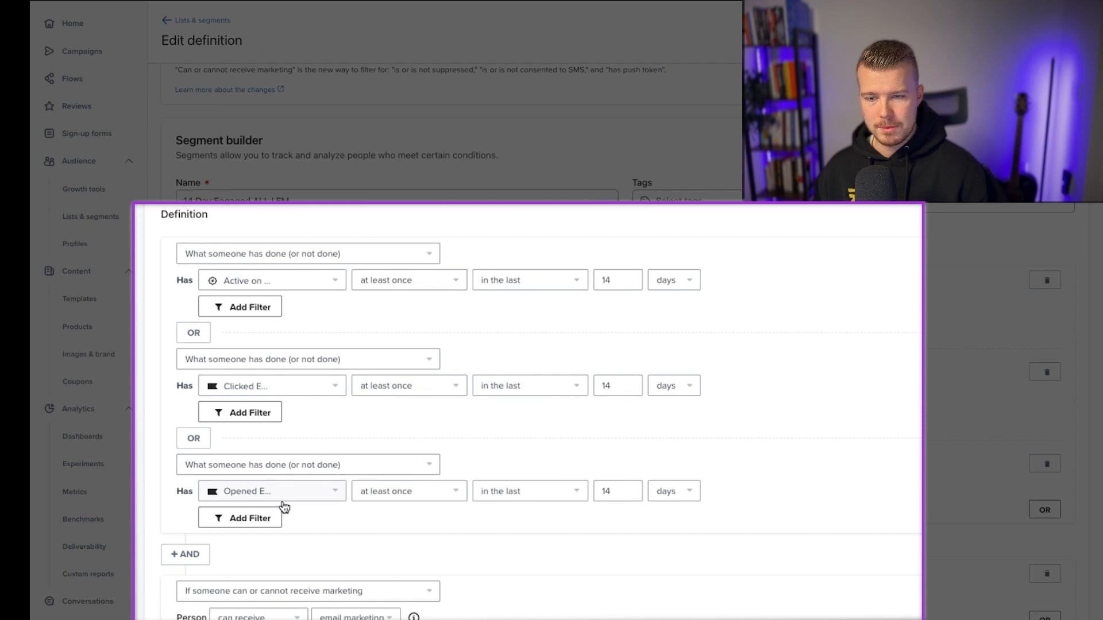
{"action": "mouse_move", "coordinate": [281, 506]}
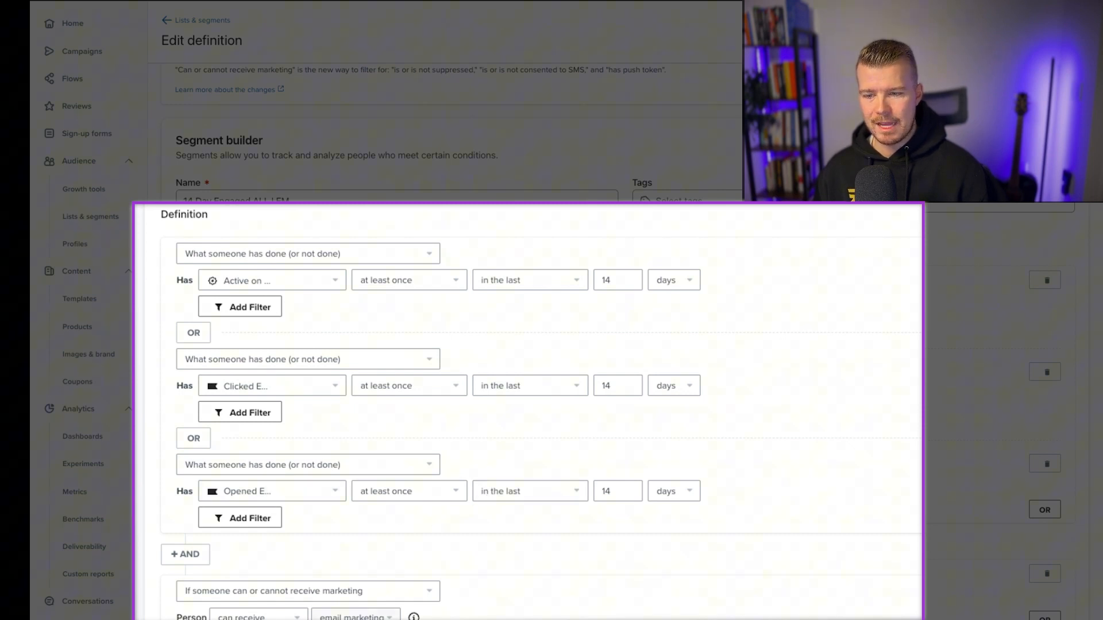
{"action": "mouse_move", "coordinate": [618, 310]}
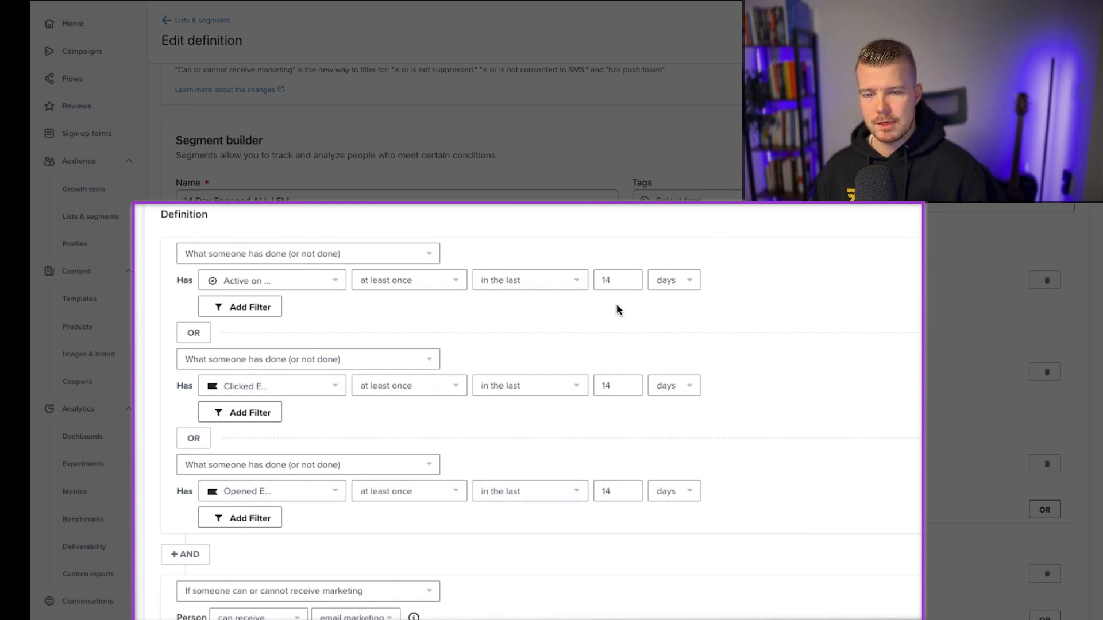
{"action": "mouse_move", "coordinate": [604, 322]}
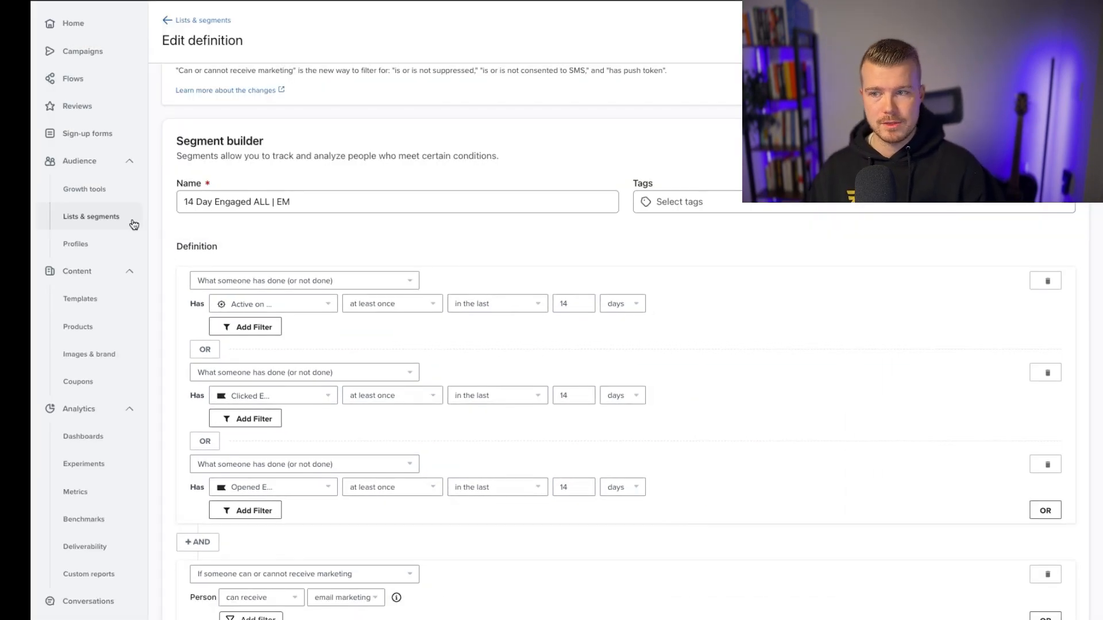
- Return to the Deliverability score and select the 0.01% spam complaint rate value
{"action": "left_click", "coordinate": [85, 546]}
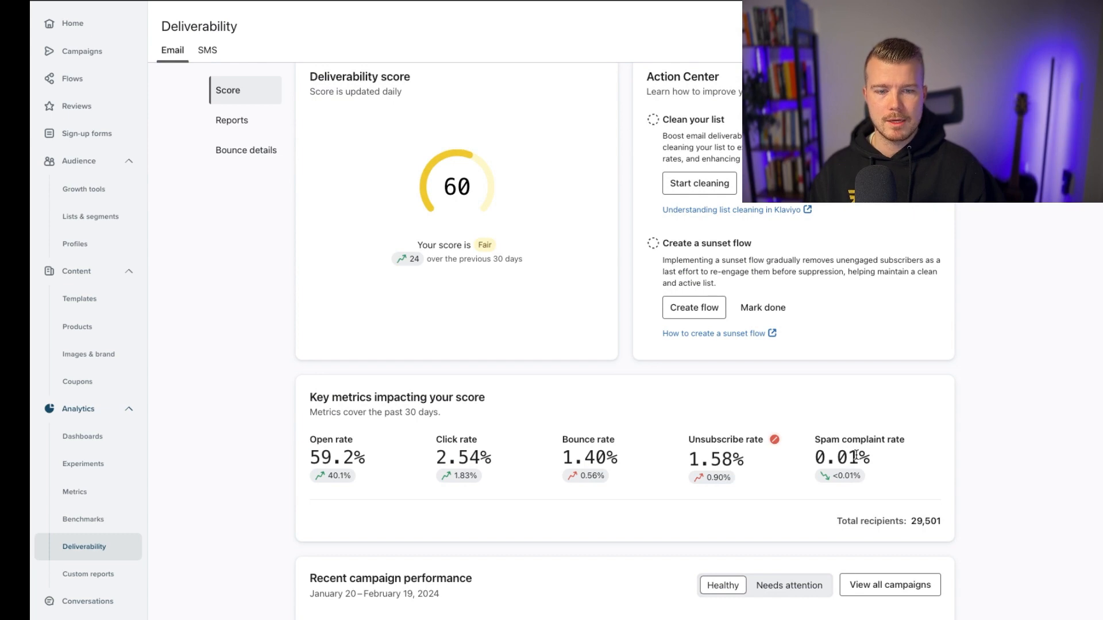
{"action": "double_click", "coordinate": [843, 457]}
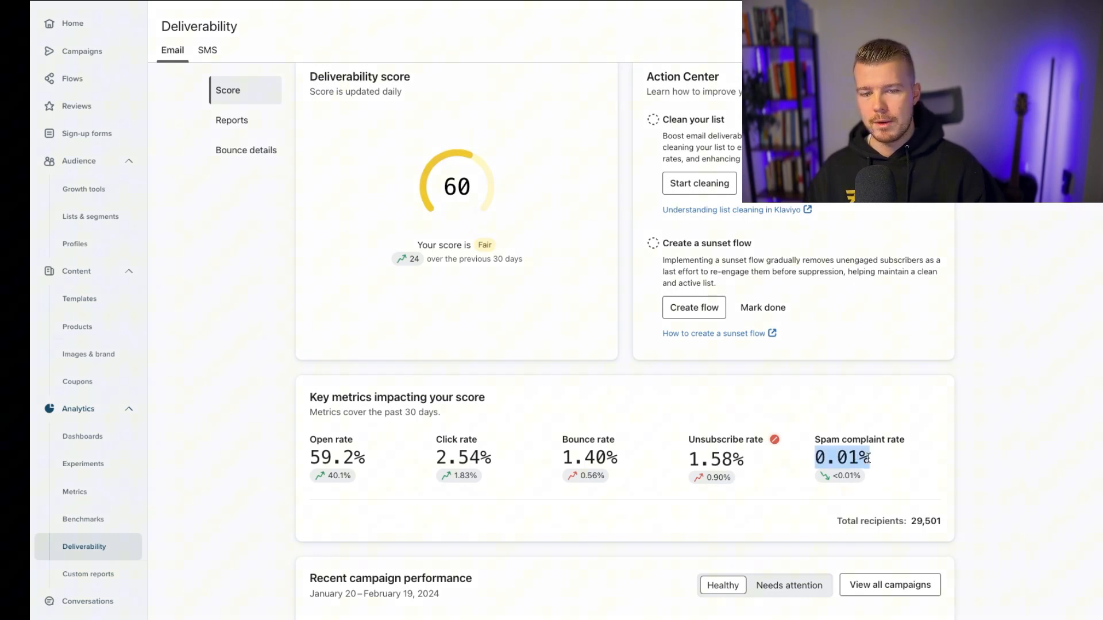